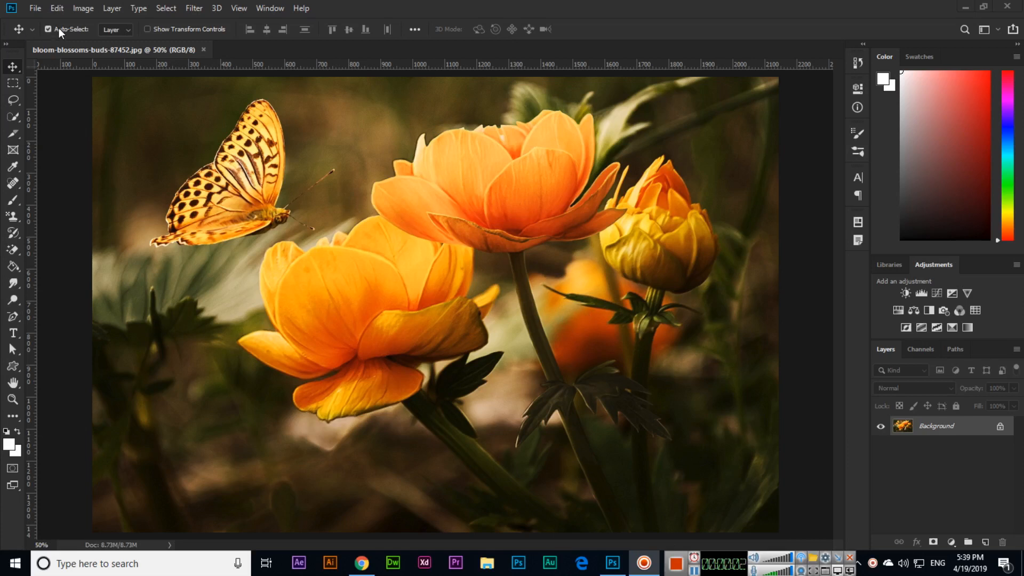
- Check the Edit menu, where Content-Aware Scale is still disabled
left_click(57, 7)
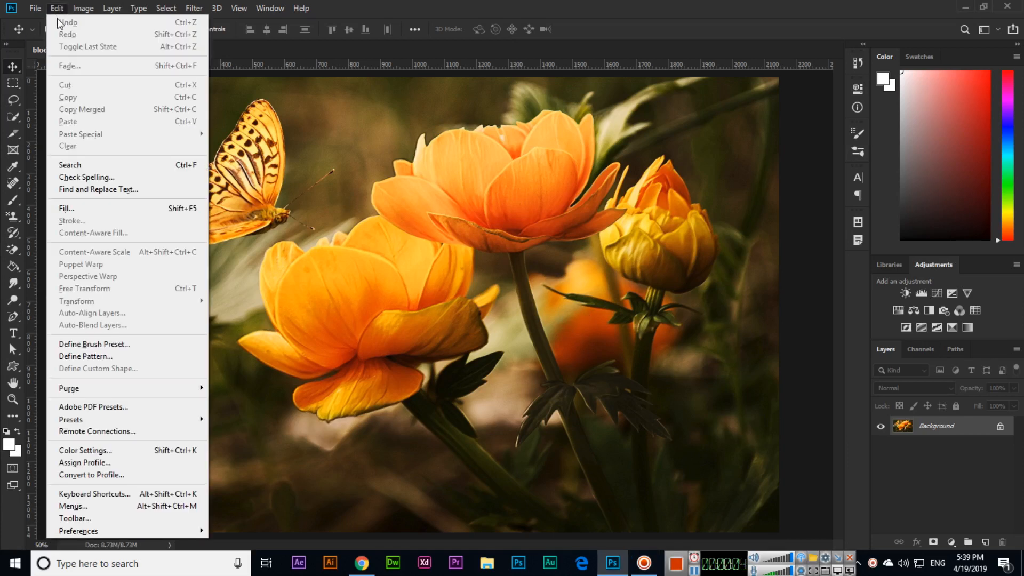
mouse_move(128, 259)
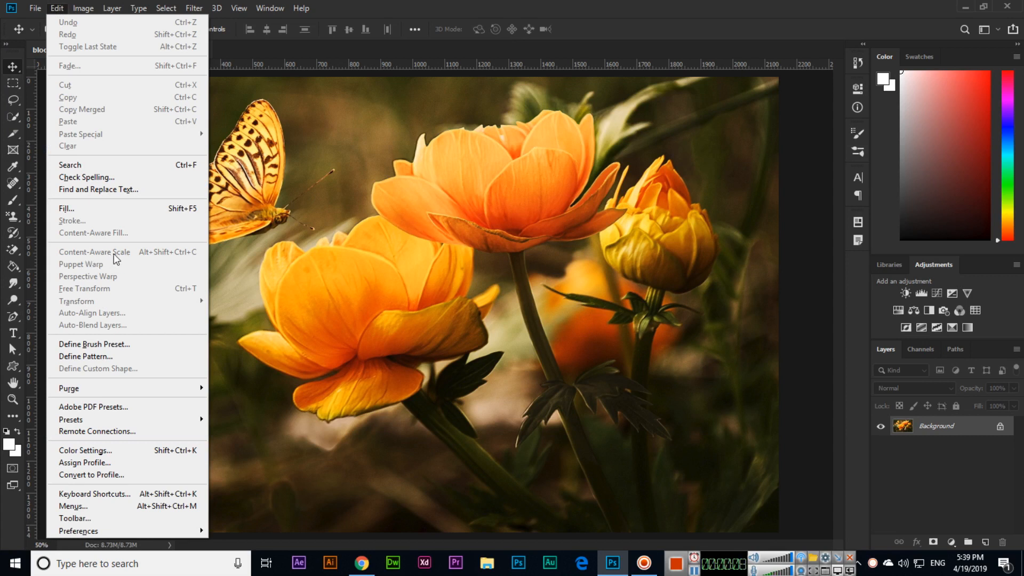
mouse_move(77, 254)
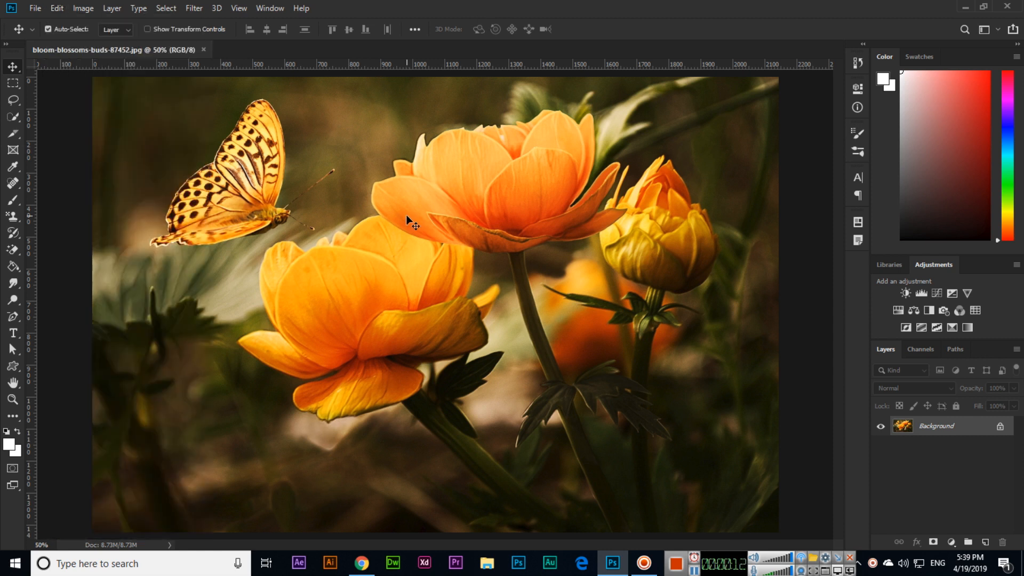
mouse_move(346, 372)
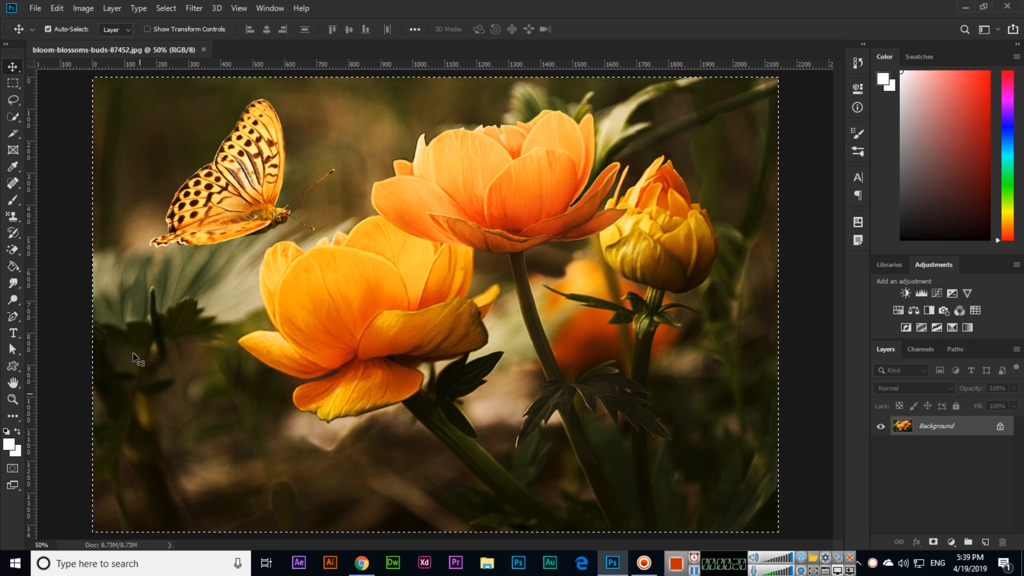
left_click(56, 8)
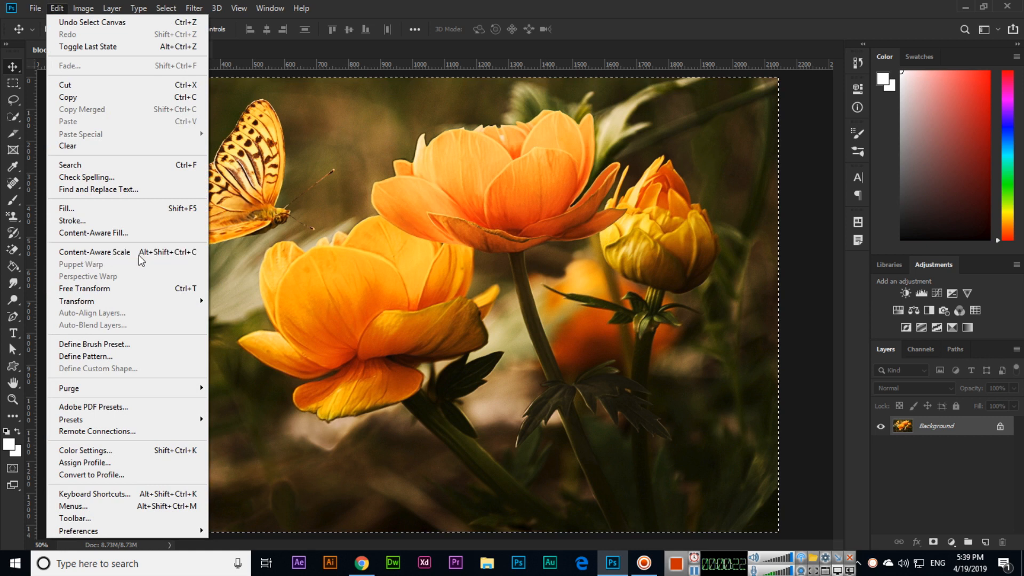
mouse_move(95, 252)
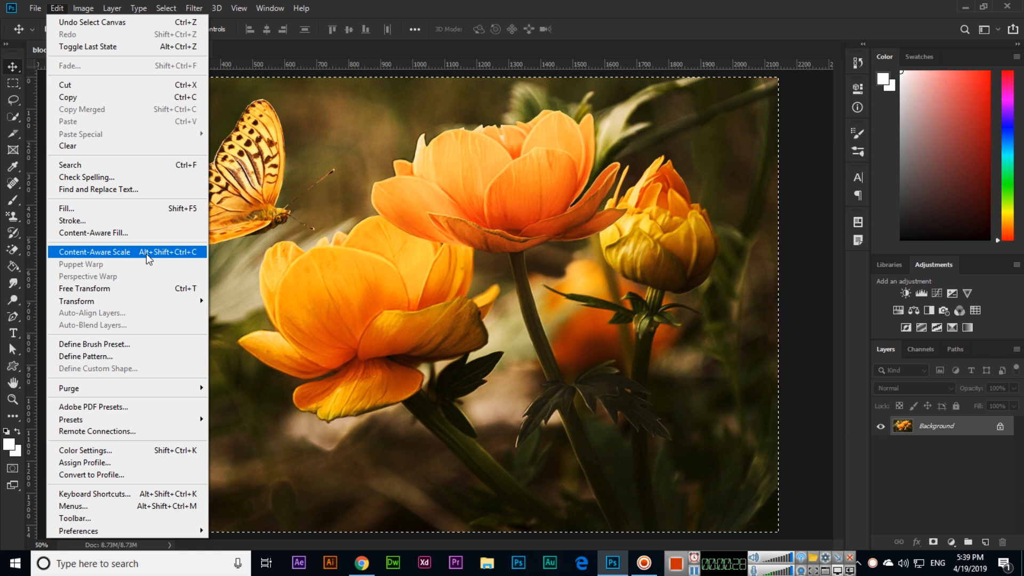
mouse_move(170, 257)
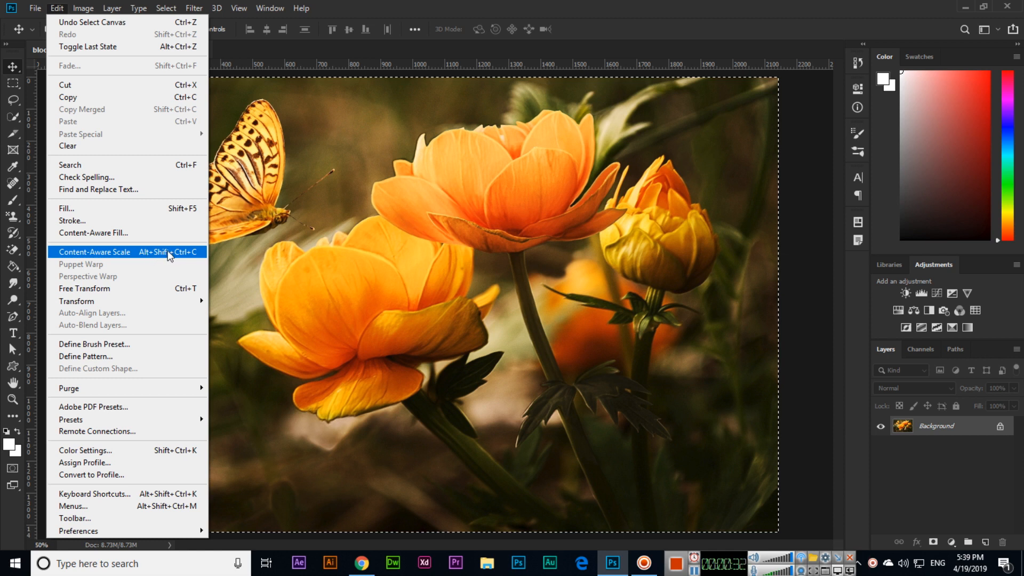
mouse_move(491, 6)
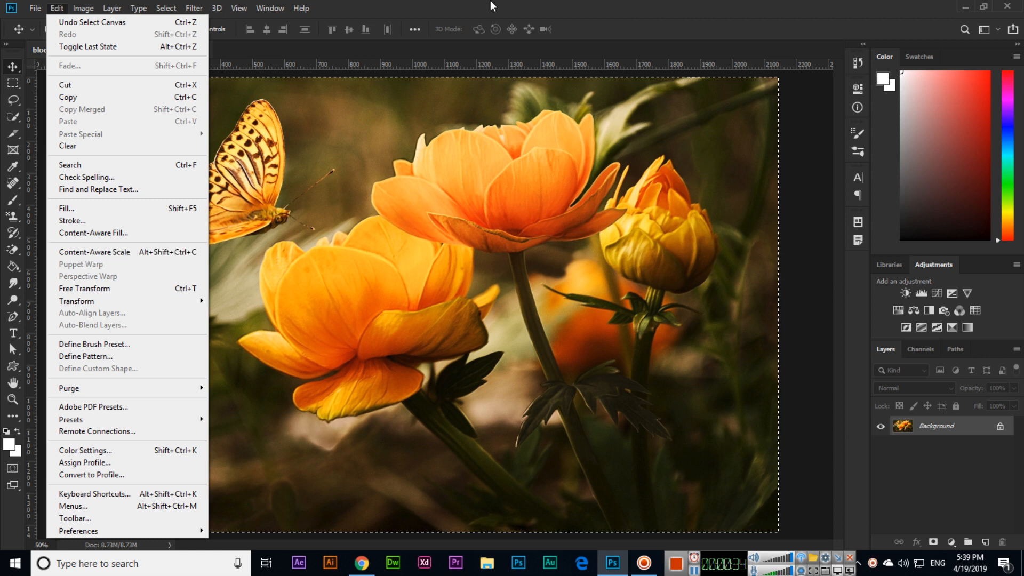
left_click(231, 290)
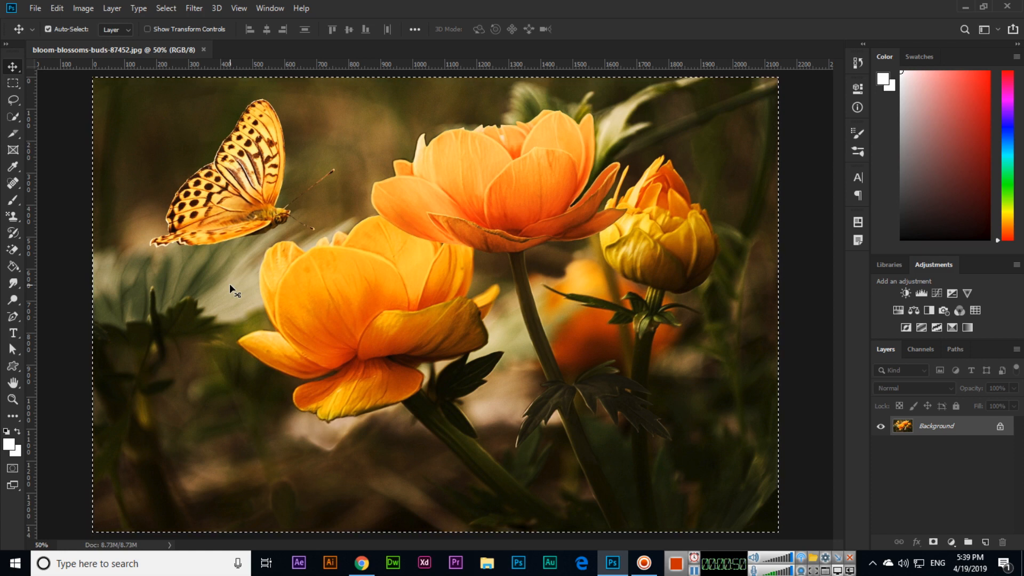
- Start Content-Aware Scale and drag the right handle left to about 81% width
left_click(56, 7)
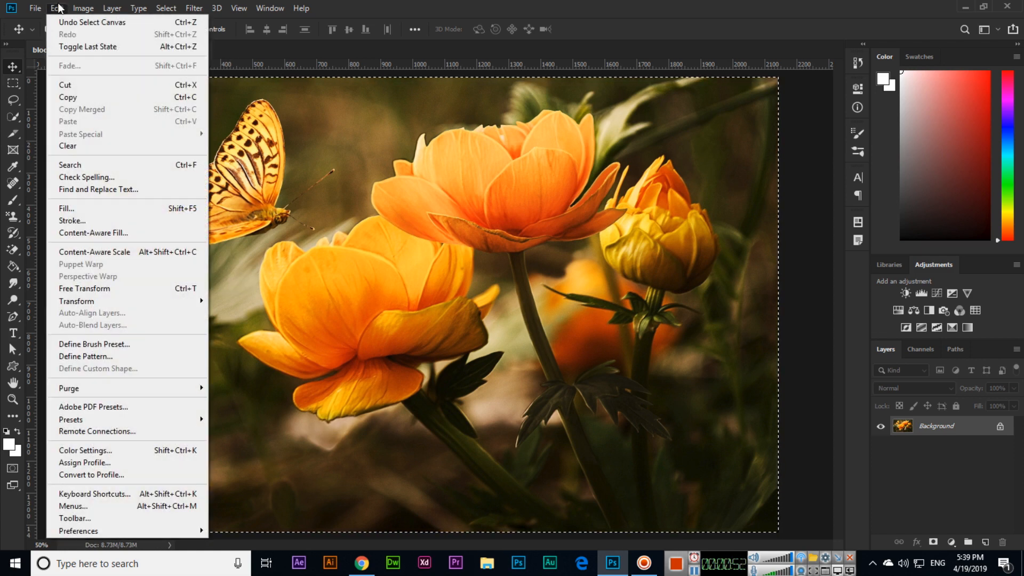
mouse_move(118, 245)
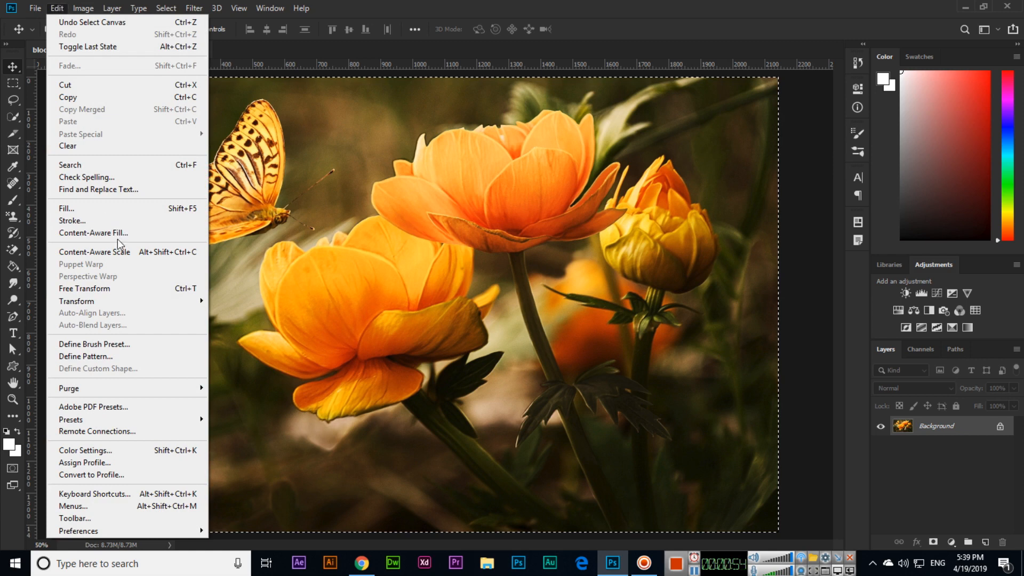
left_click(95, 252)
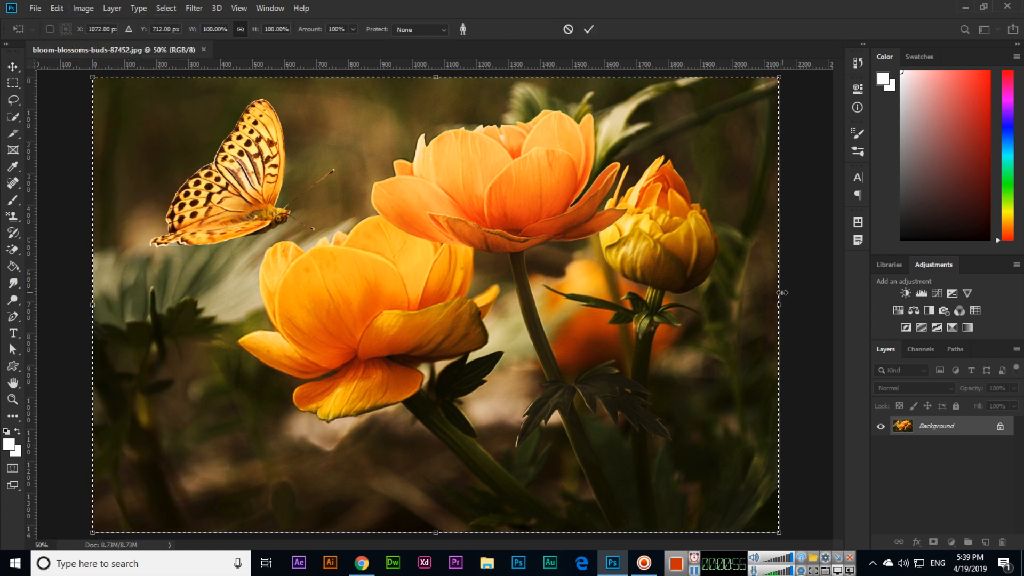
left_click_drag(781, 292, 754, 308)
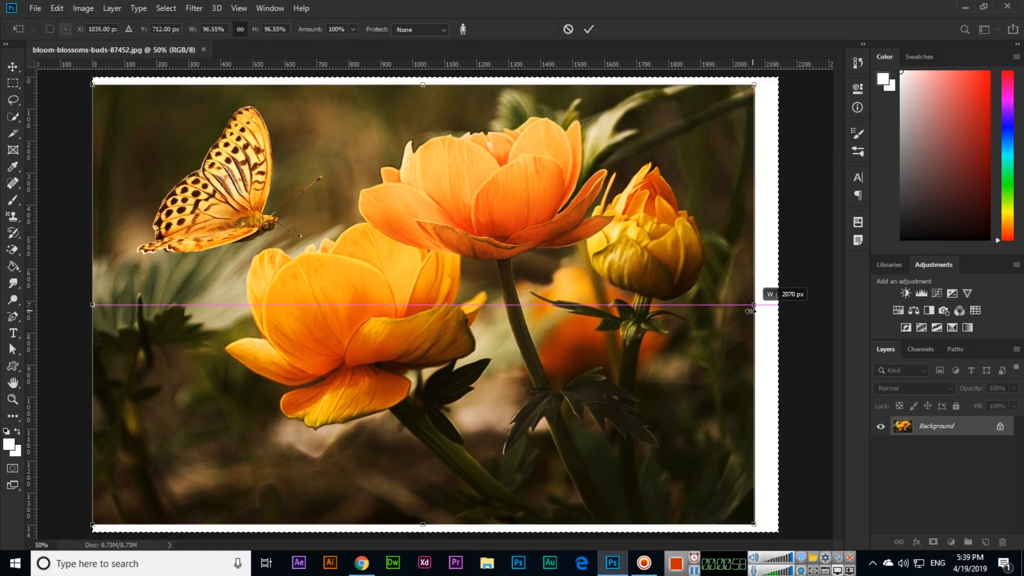
left_click_drag(752, 305, 704, 306)
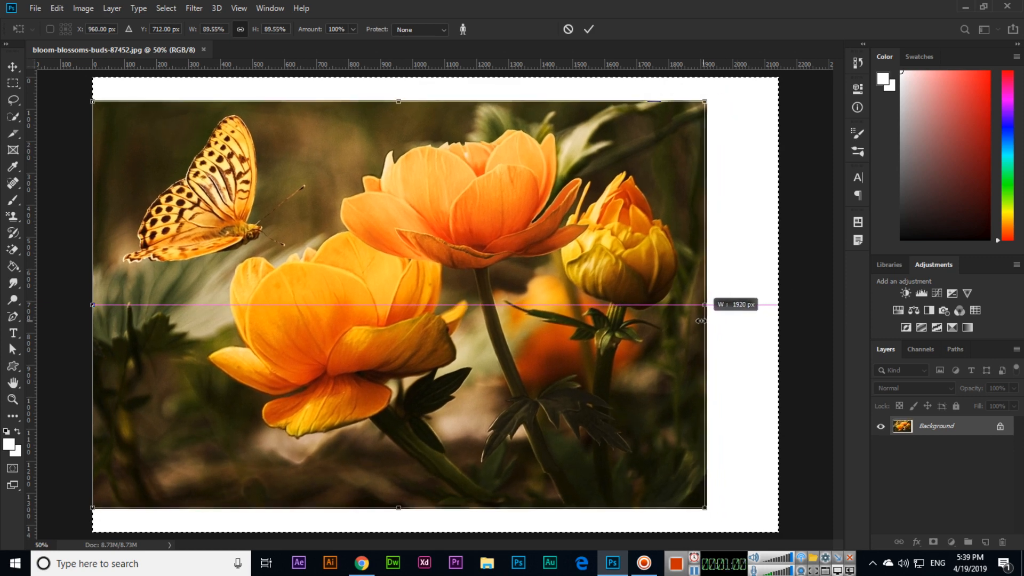
left_click_drag(704, 304, 656, 304)
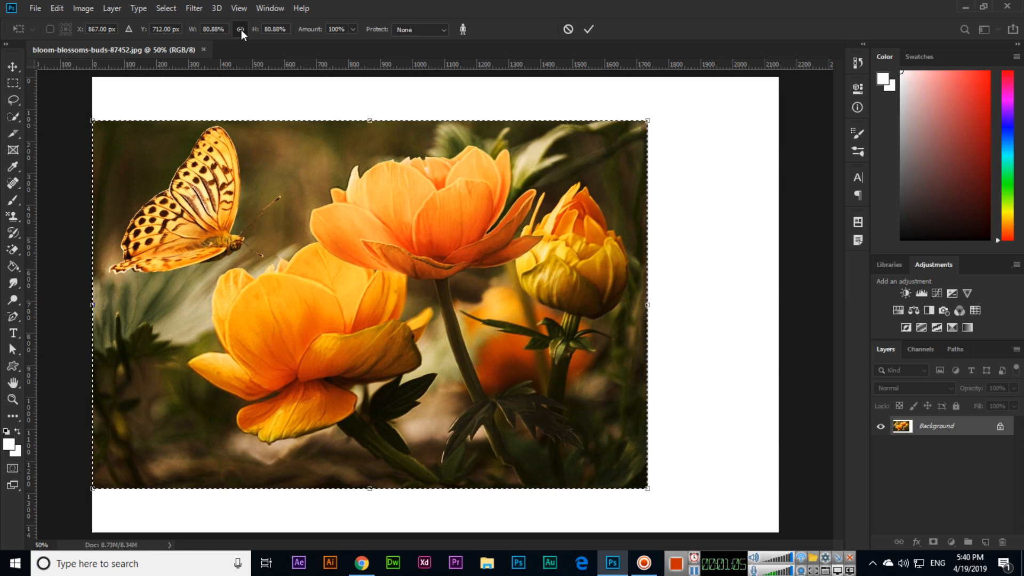
- Drag the right handle further left until the width reads about 60%
left_click_drag(647, 304, 629, 304)
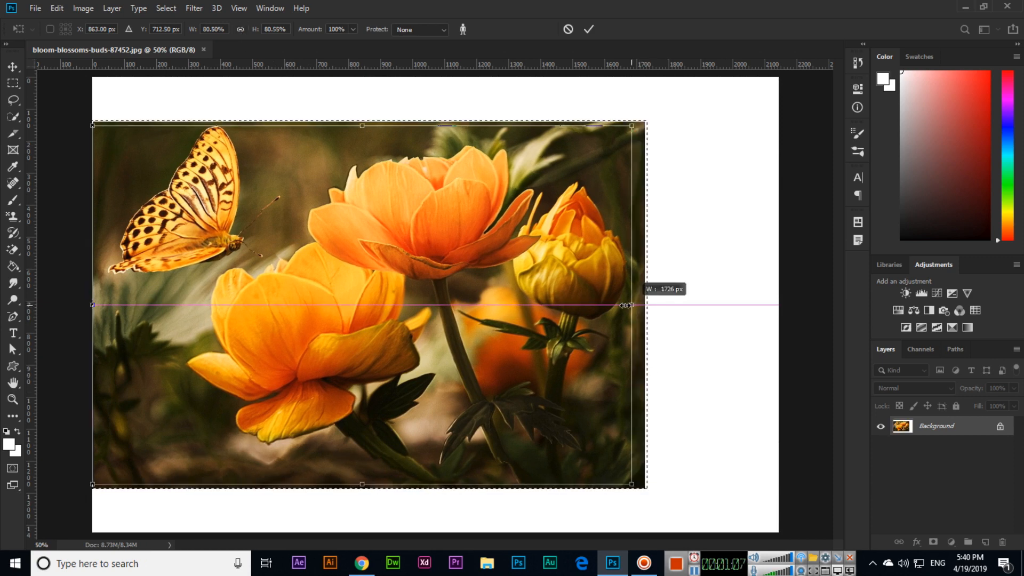
left_click_drag(630, 306, 566, 306)
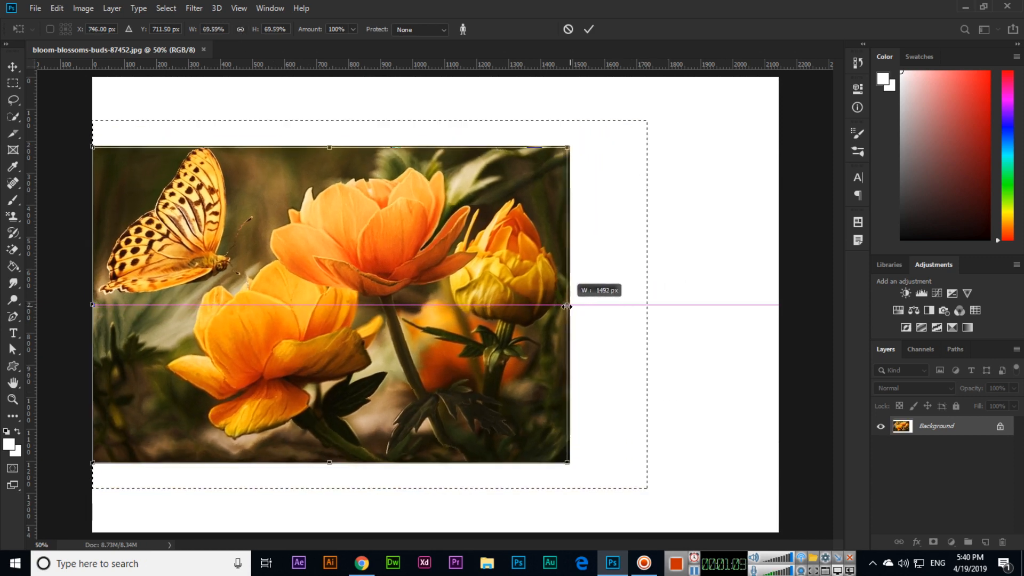
left_click_drag(567, 305, 537, 309)
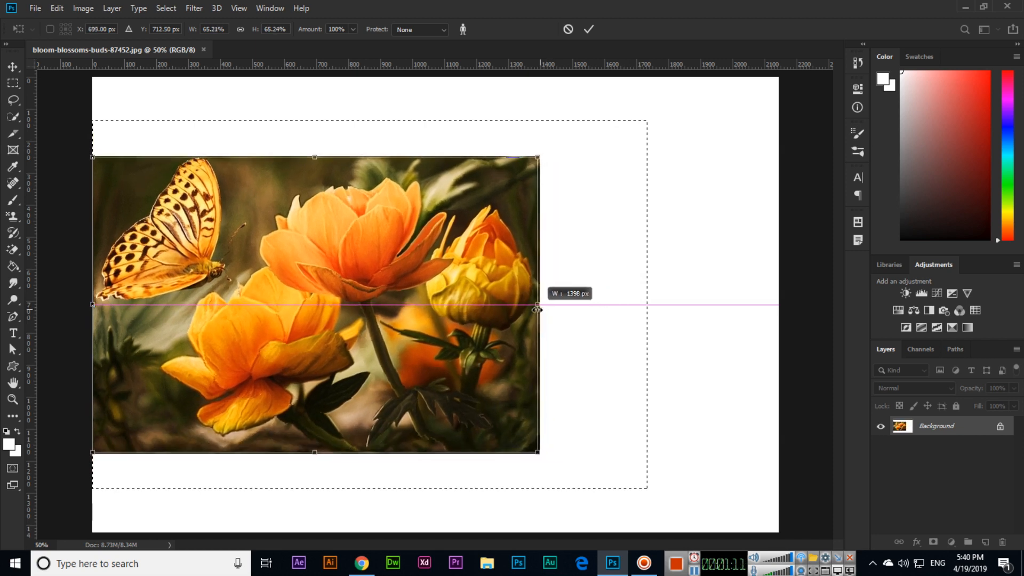
left_click_drag(536, 309, 511, 313)
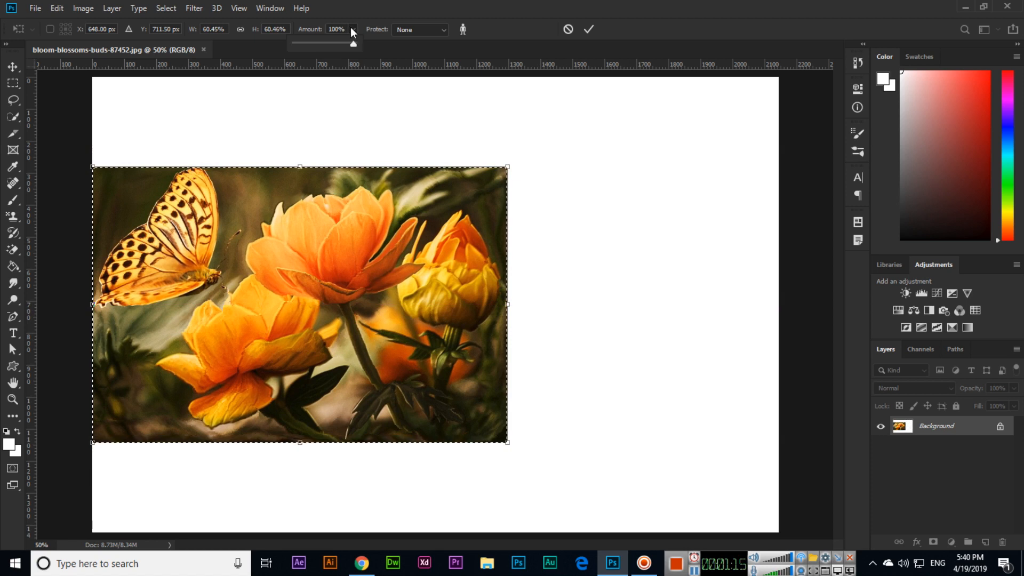
- Leave Protect set to None and shrink the width further to about 51%
left_click(419, 30)
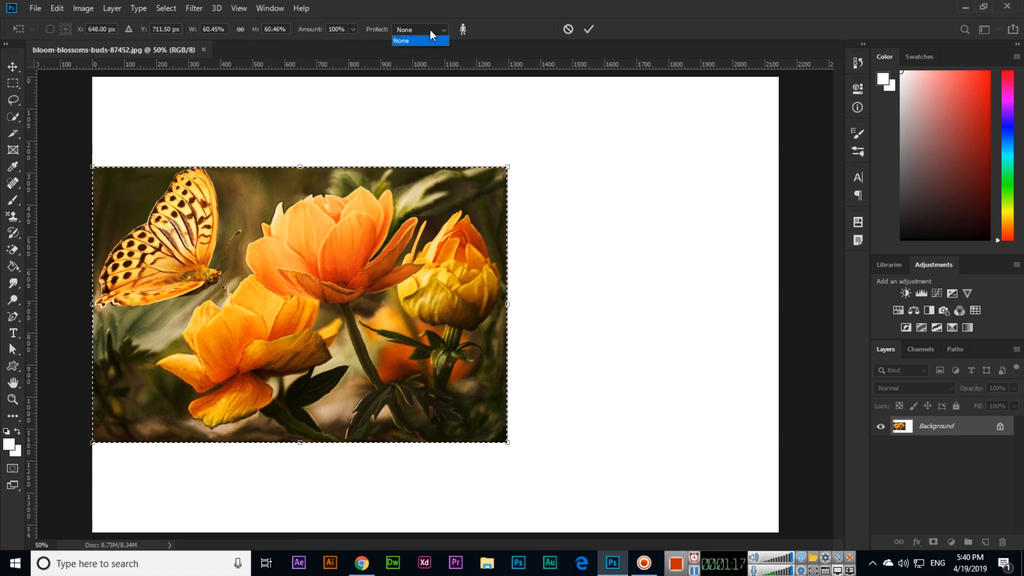
left_click(420, 39)
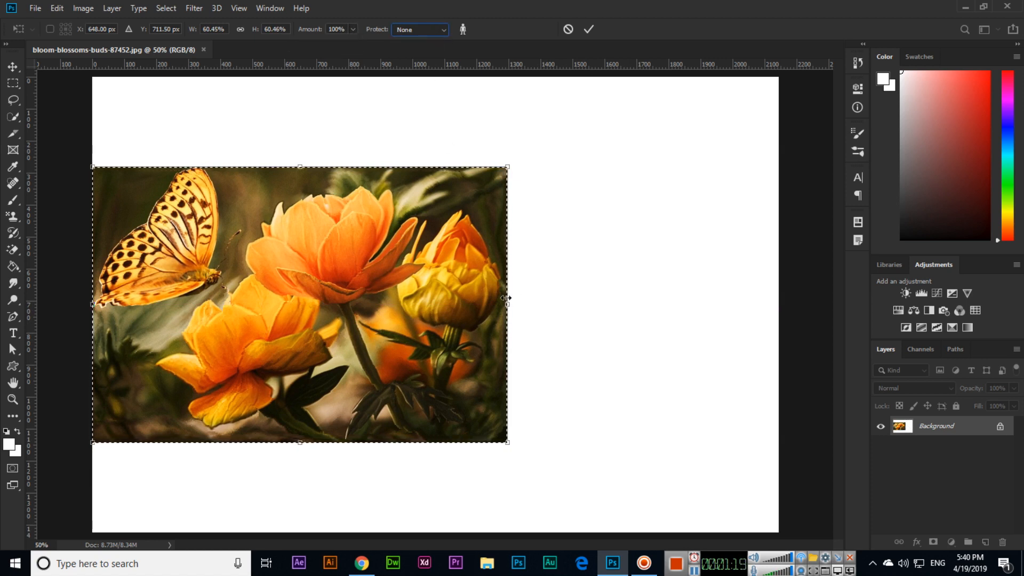
left_click_drag(508, 298, 464, 308)
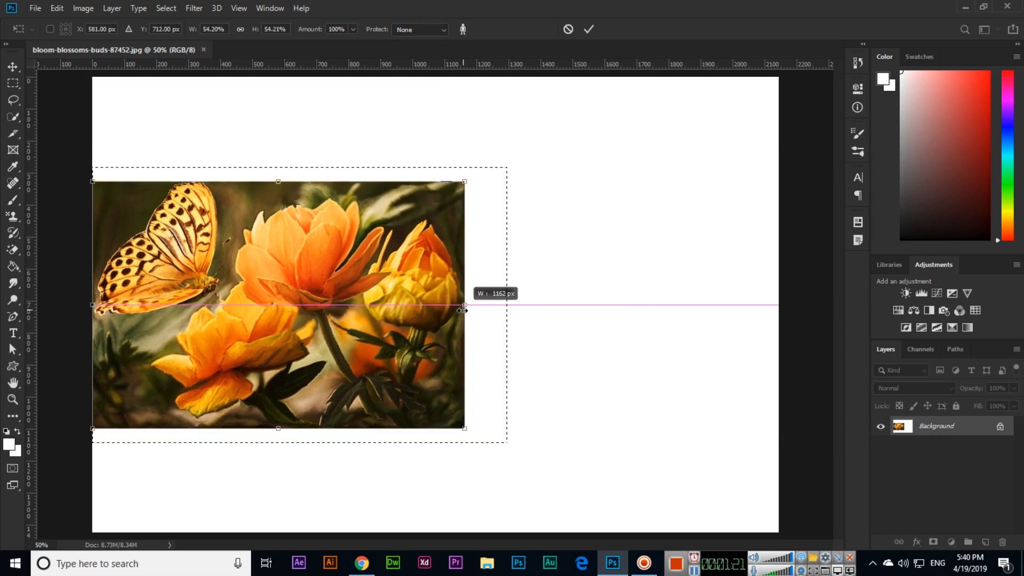
left_click_drag(465, 304, 444, 304)
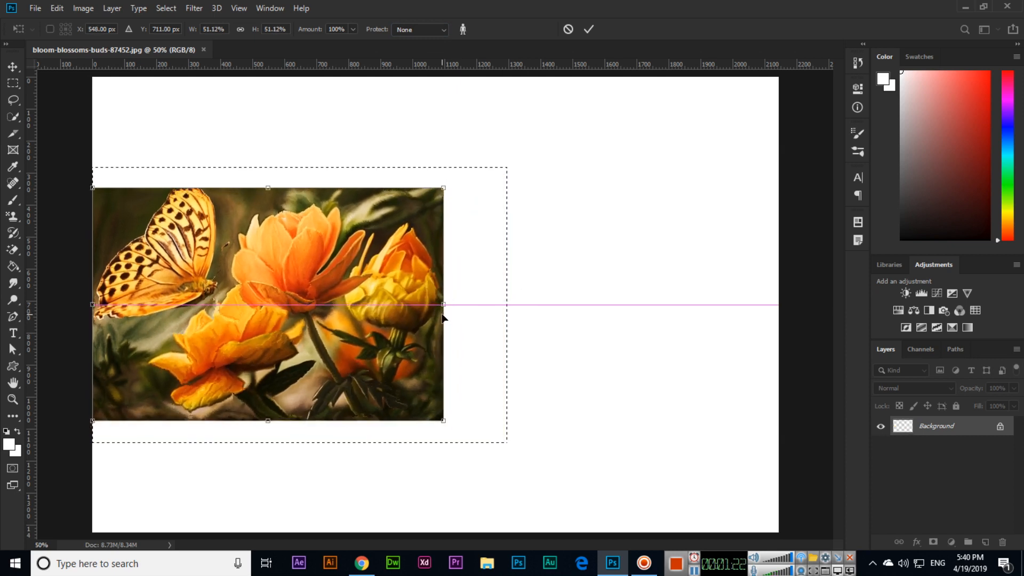